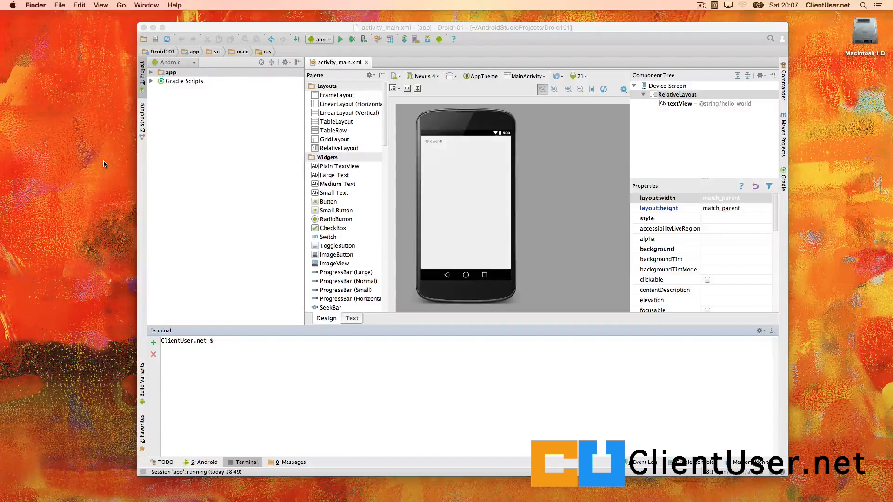
mouse_move(68, 226)
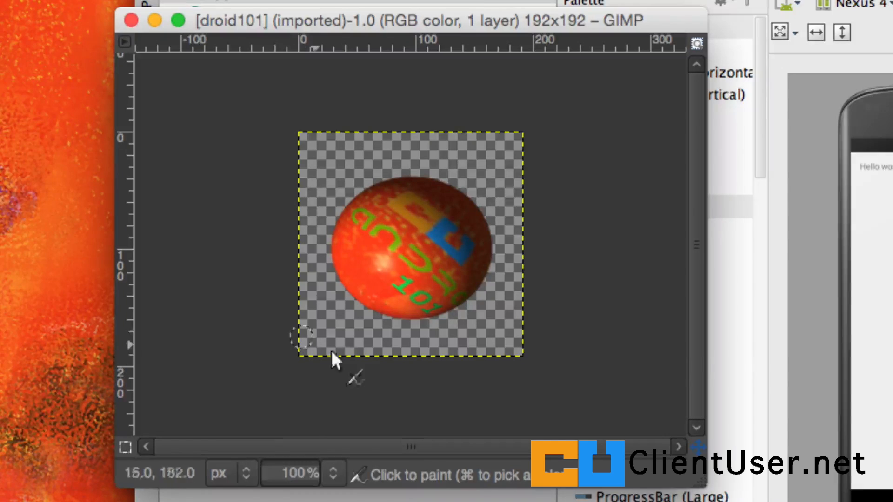
mouse_move(572, 83)
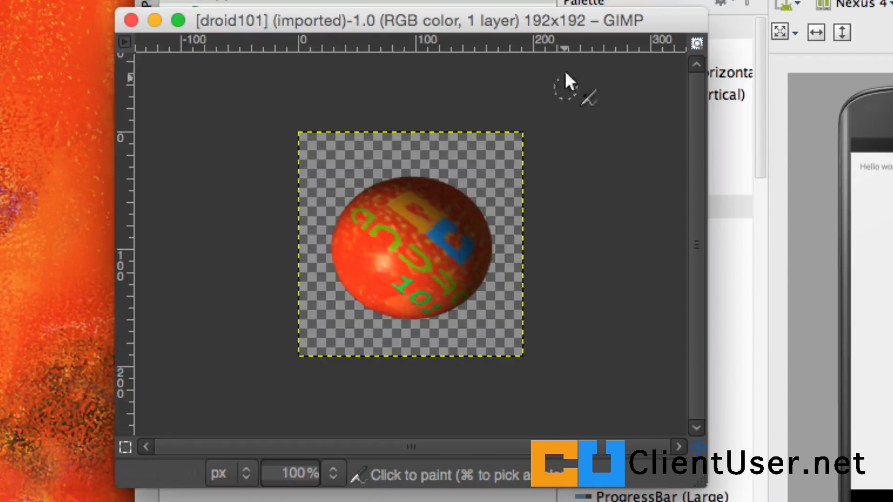
mouse_move(587, 37)
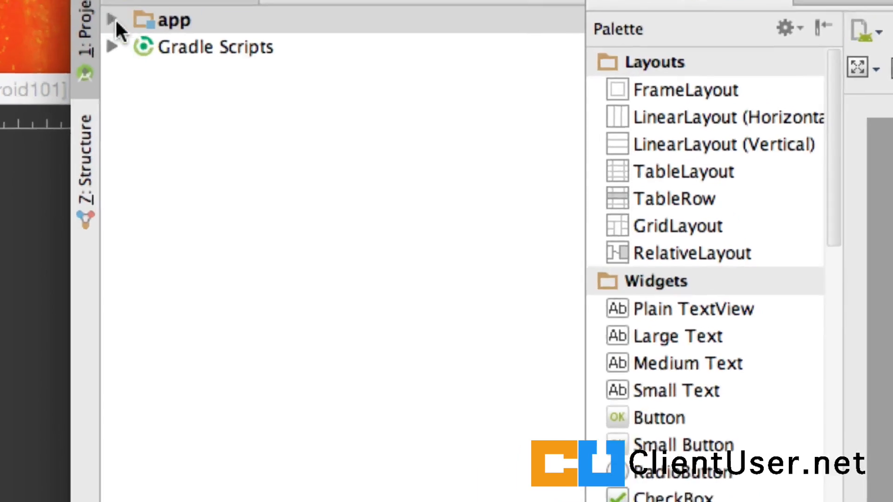
Step: Expand app > res > mipmap > ic_launcher.png and open the default green hdpi icon
left_click(165, 20)
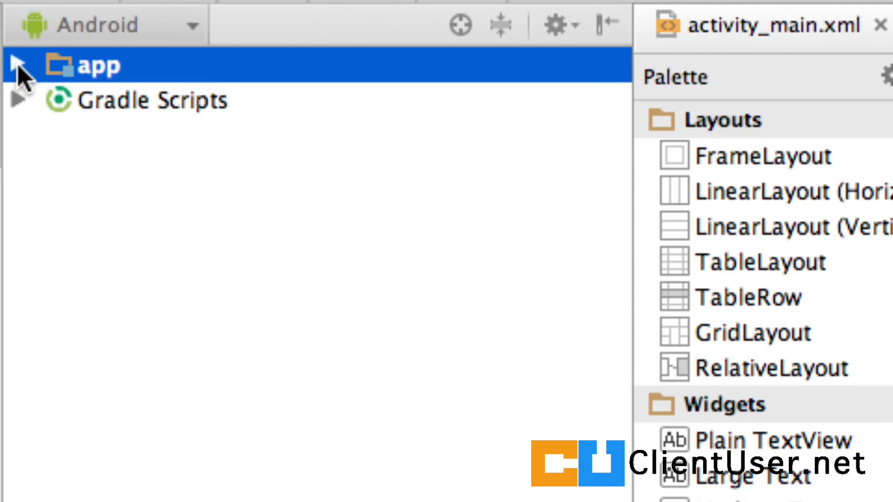
left_click(19, 65)
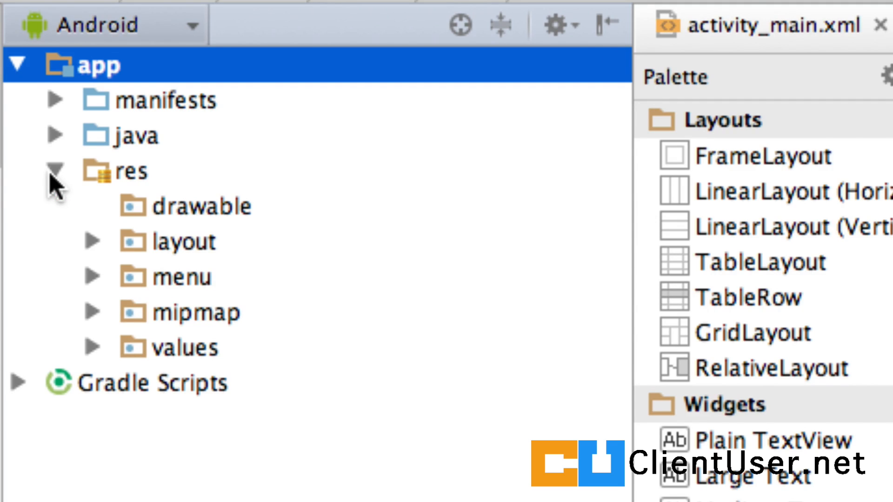
left_click(91, 312)
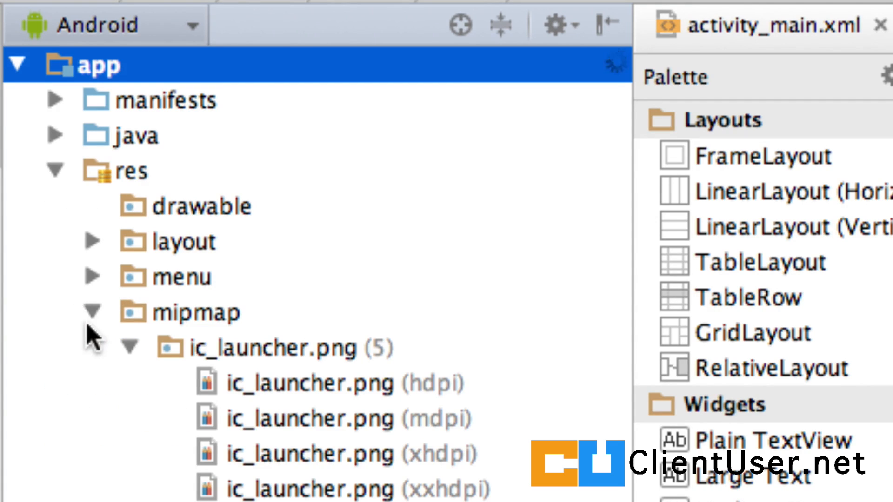
mouse_move(225, 319)
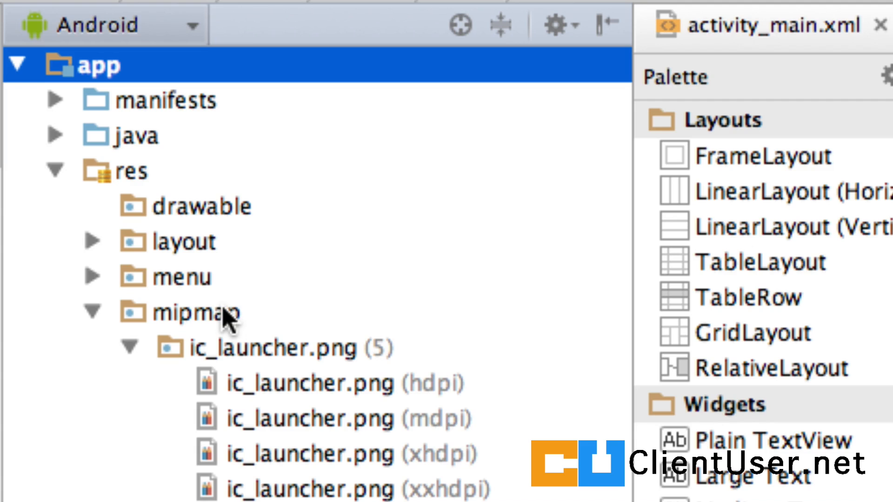
left_click(309, 382)
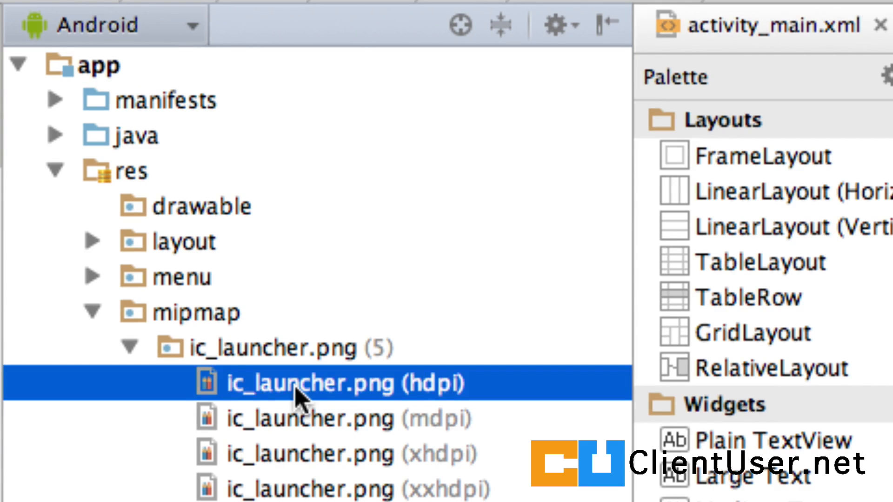
double_click(302, 383)
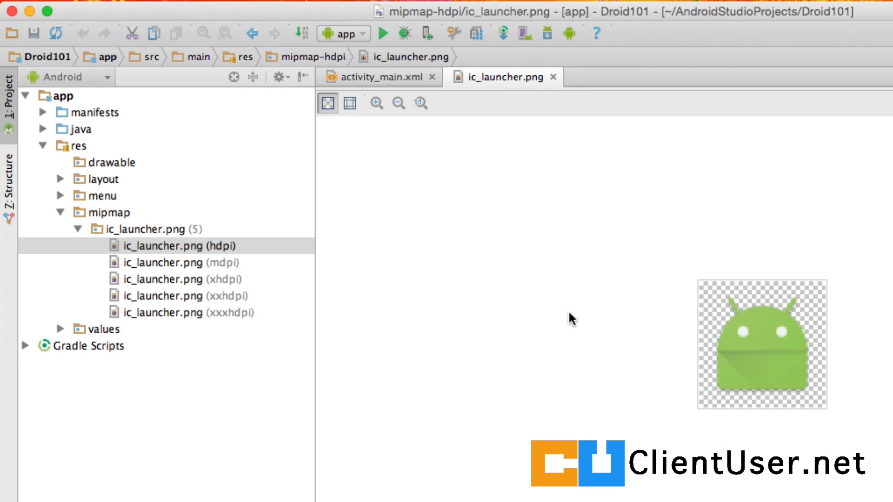
mouse_move(769, 371)
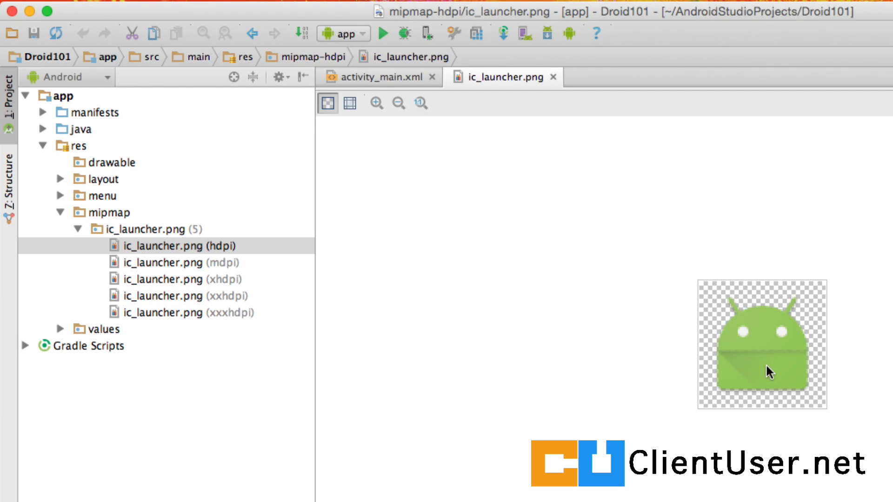
mouse_move(200, 251)
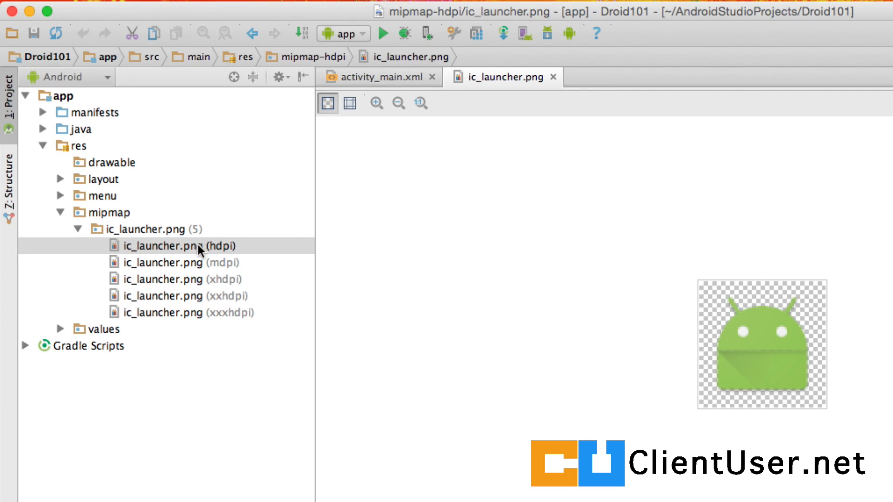
left_click(108, 212)
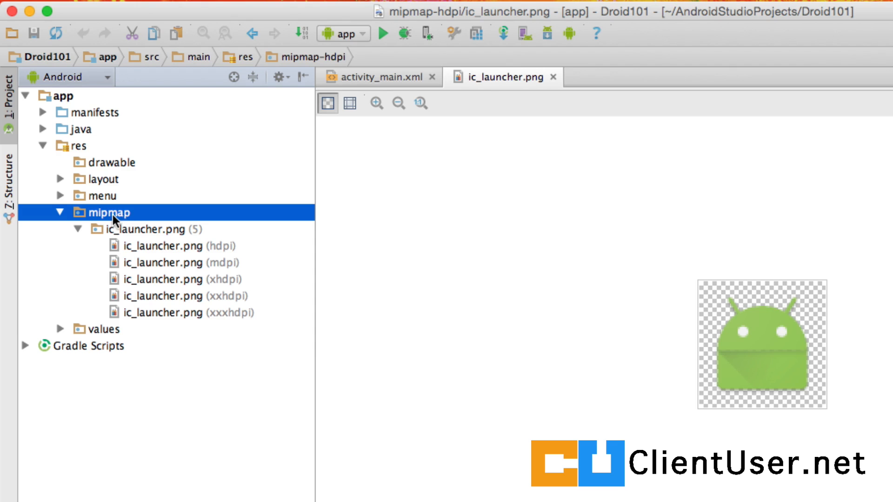
Step: Start a New Image Asset from the mipmap folder's context menu
right_click(108, 213)
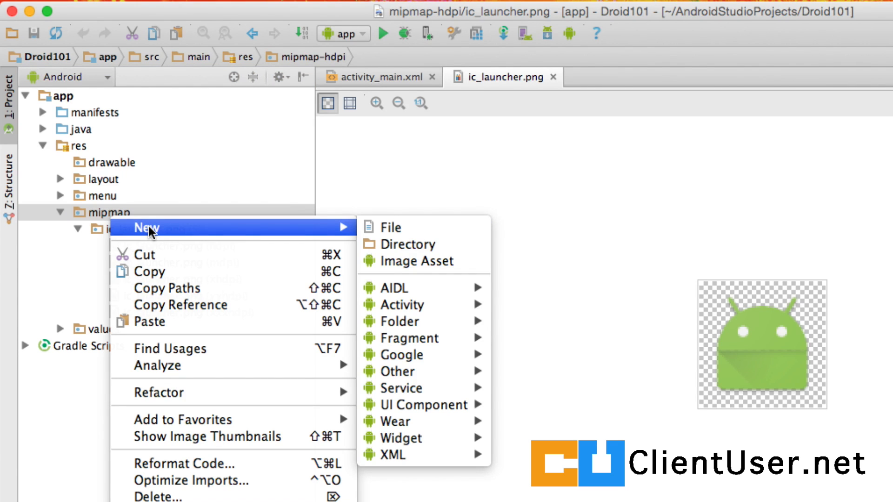
left_click(424, 260)
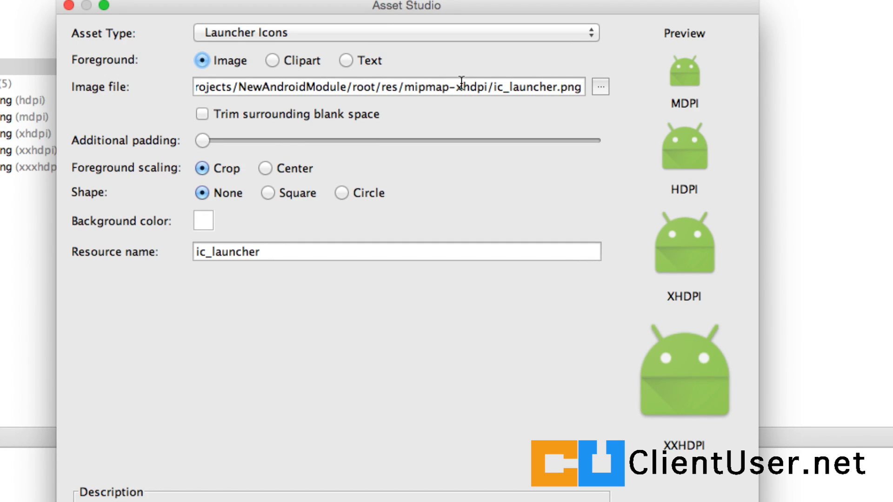
mouse_move(677, 98)
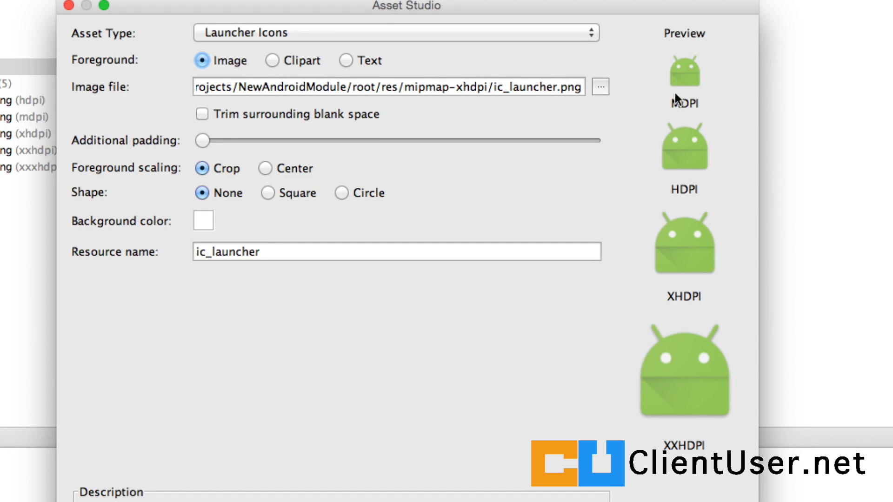
mouse_move(692, 333)
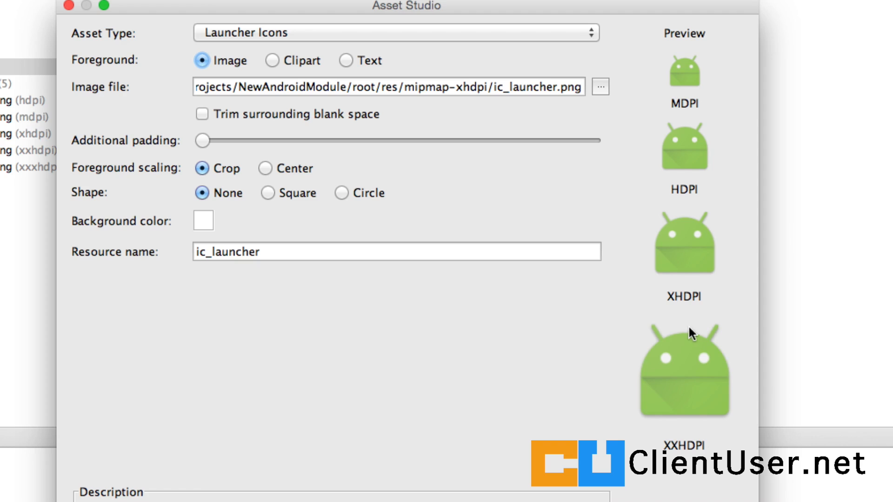
mouse_move(623, 92)
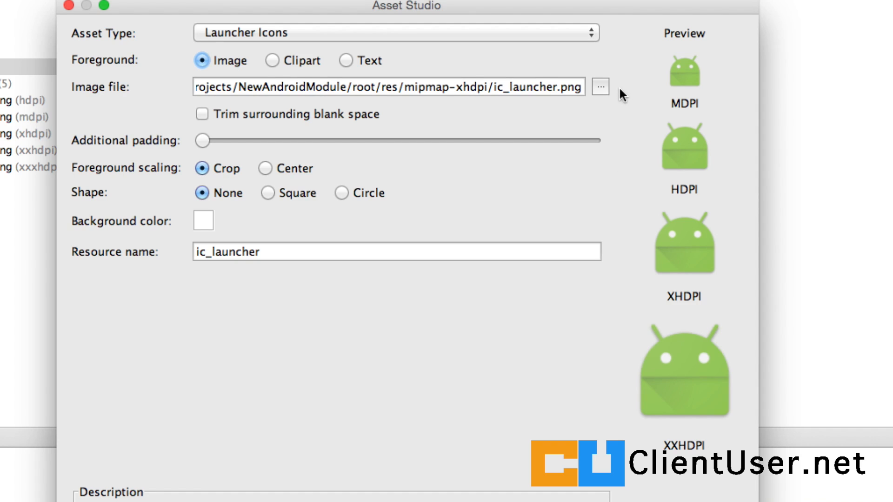
mouse_move(224, 45)
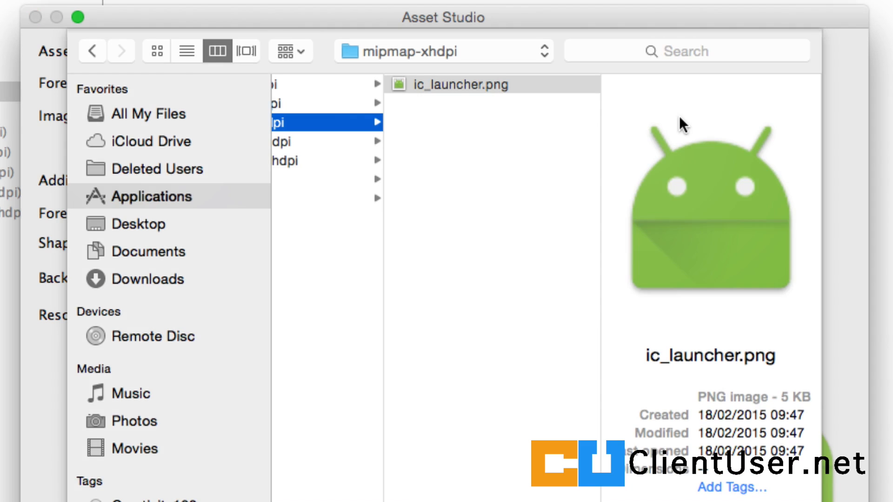
mouse_move(148, 228)
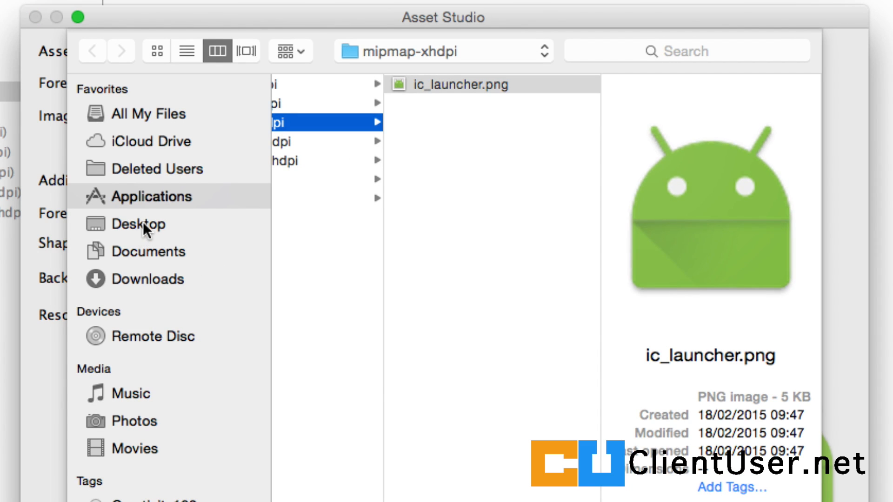
Step: Generate launcher icons from Desktop droid101.png, overwriting all existing ic_launcher densities
left_click(138, 224)
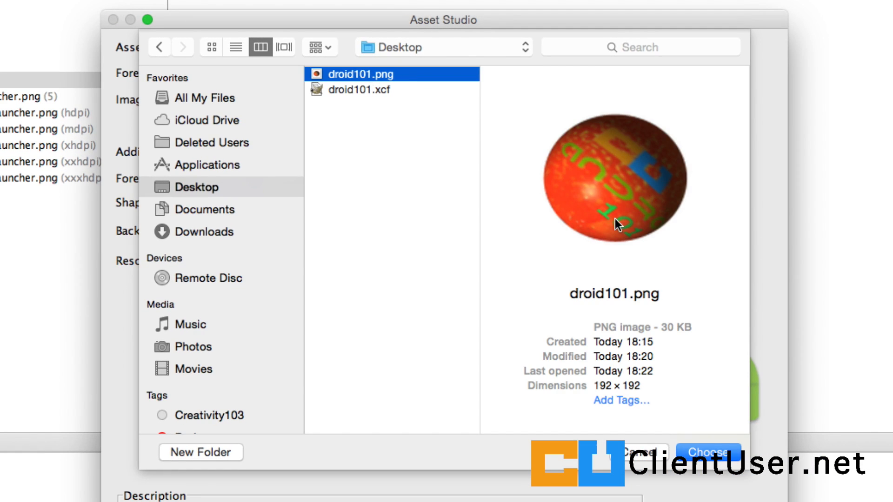
left_click(707, 451)
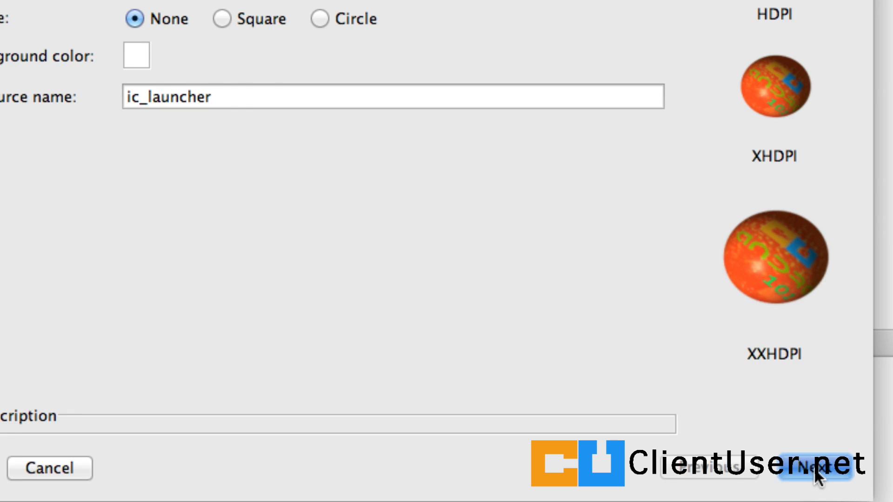
left_click(816, 468)
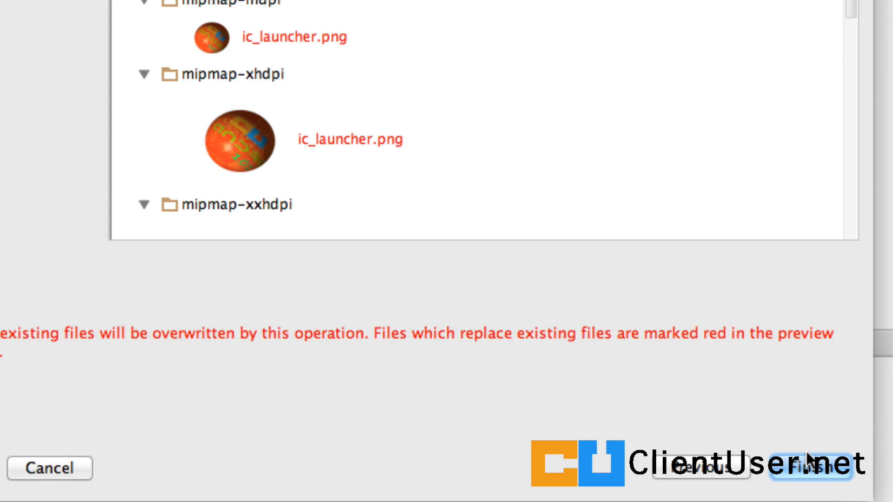
mouse_move(770, 446)
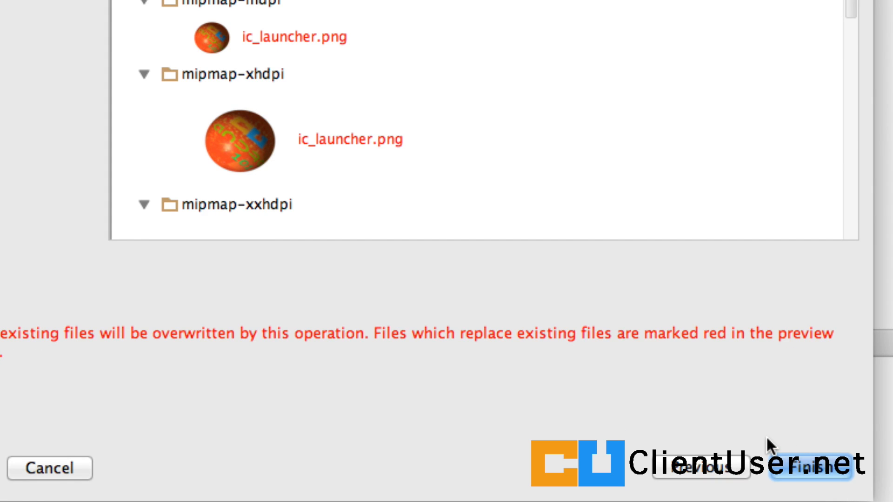
left_click(813, 467)
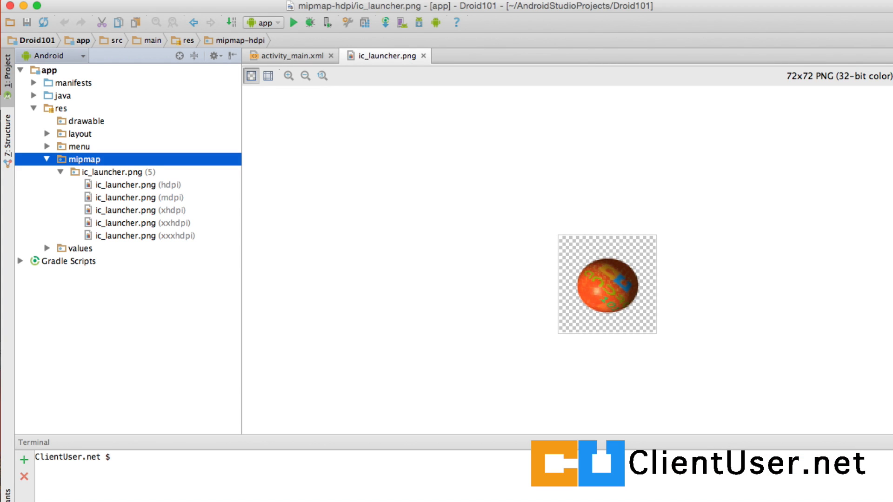
mouse_move(344, 402)
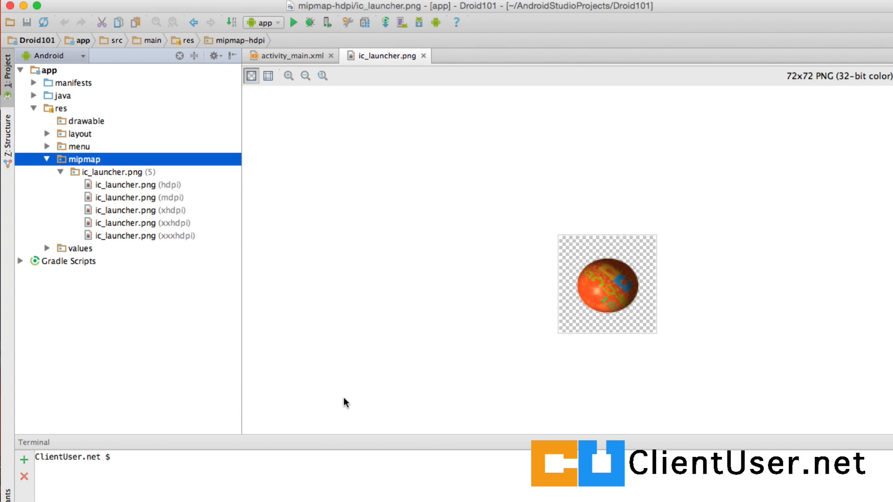
Step: Open the replaced hdpi ic_launcher.png showing the orange sphere
left_click(145, 236)
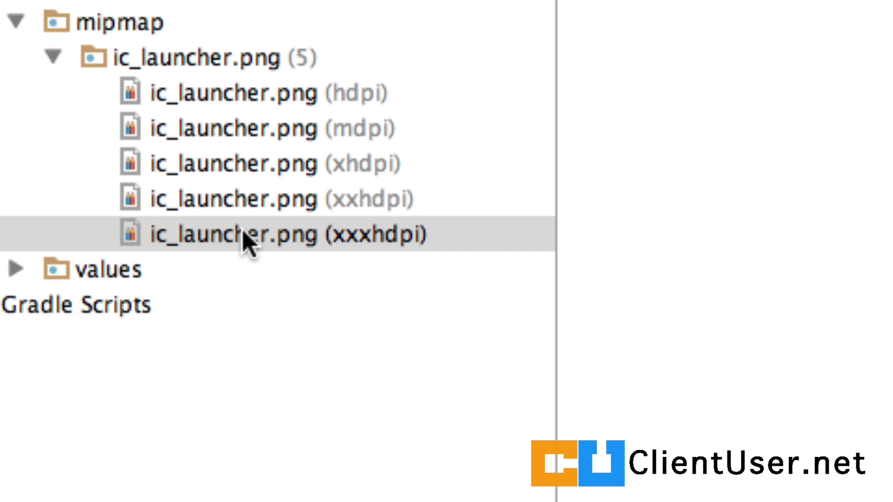
mouse_move(316, 247)
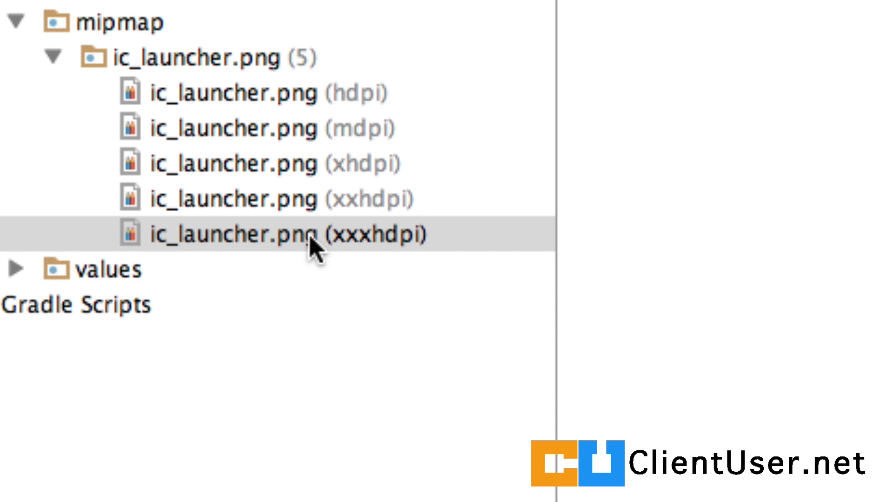
left_click(234, 92)
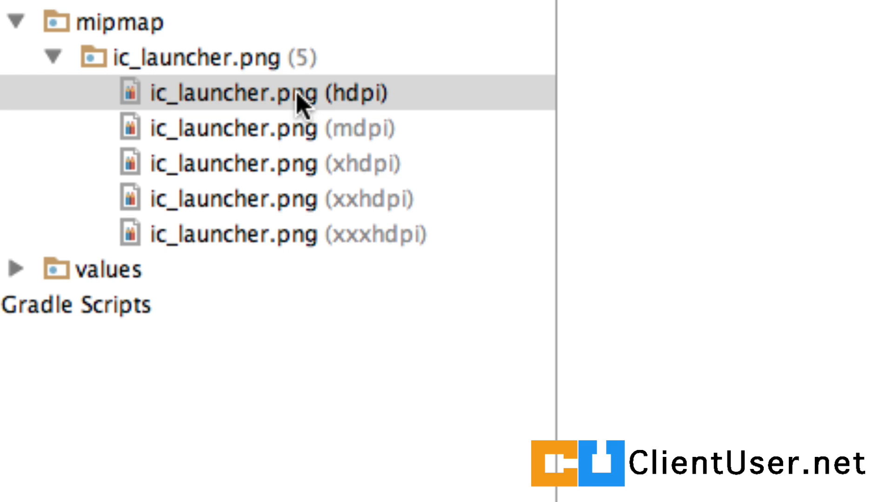
mouse_move(54, 56)
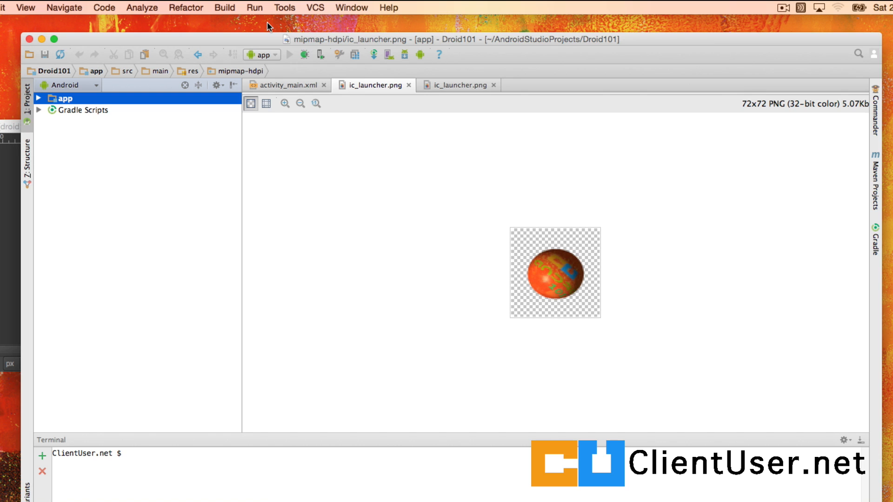
Step: Run the Droid101 app, targeting the Nexus 4 API 21 emulator
left_click(289, 55)
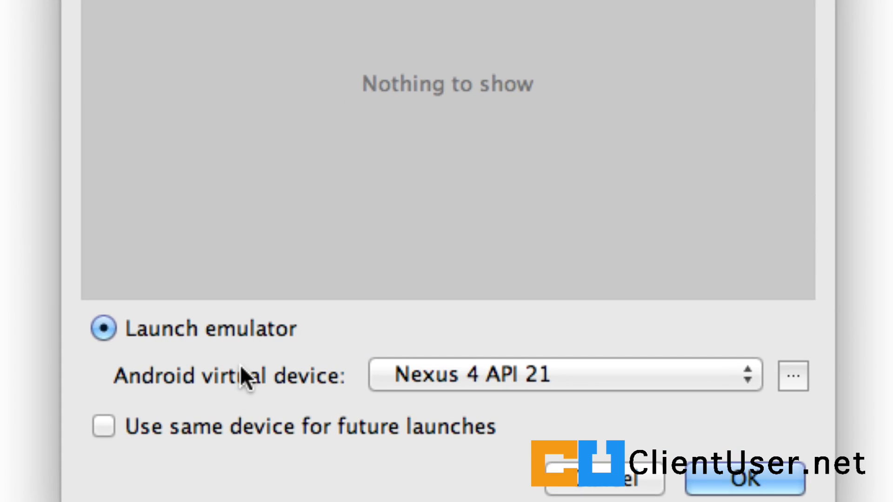
mouse_move(481, 387)
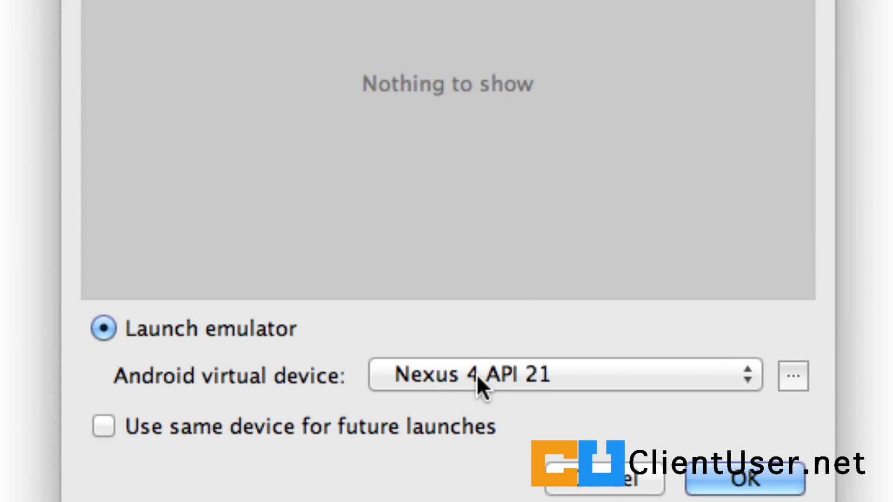
mouse_move(459, 429)
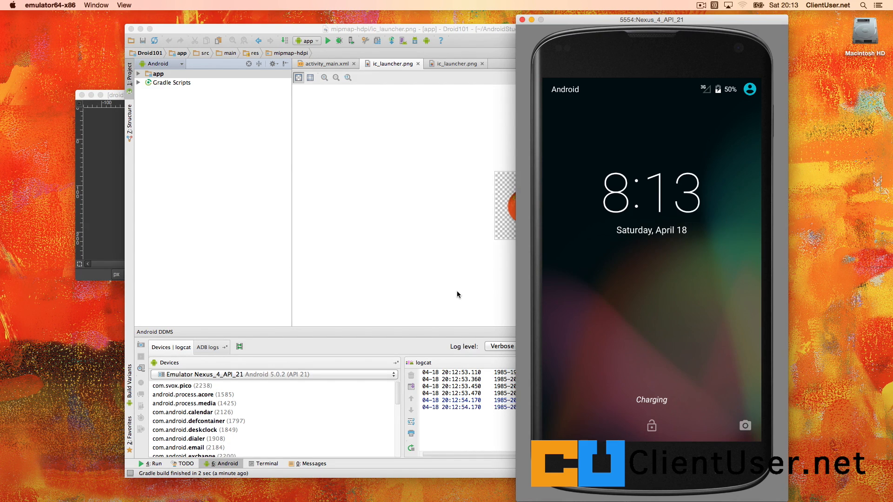
mouse_move(619, 367)
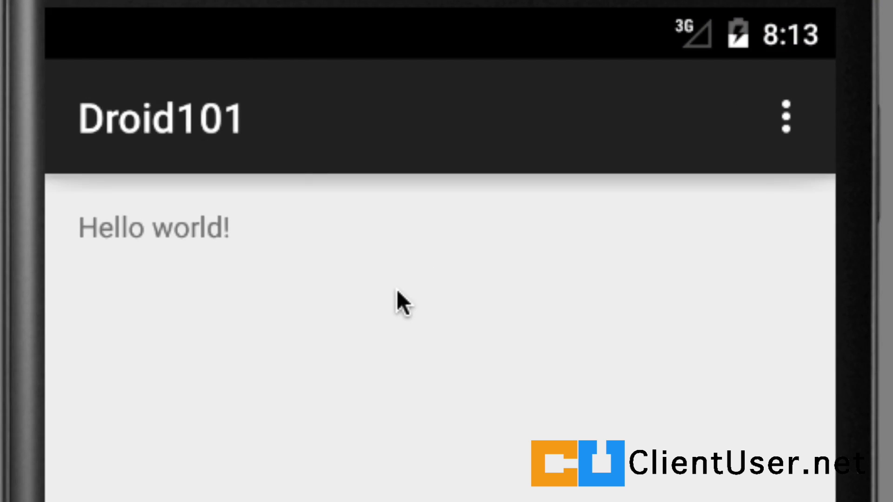
mouse_move(161, 195)
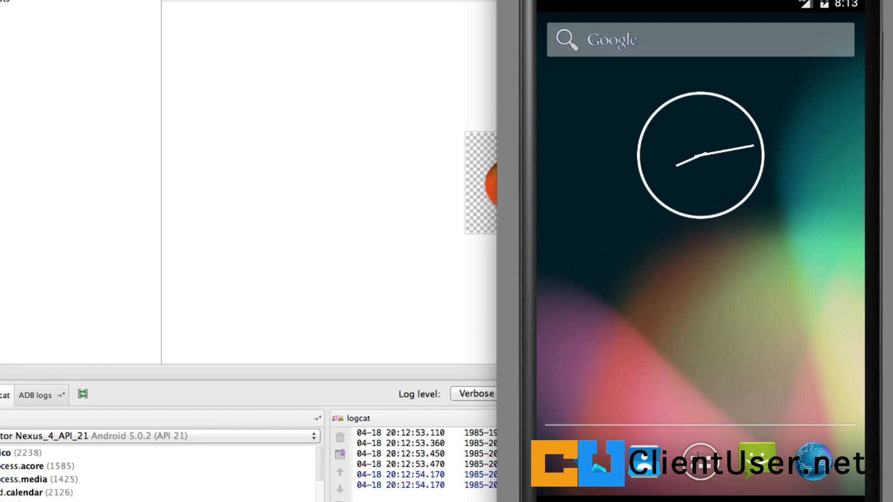
Step: Drag the orange-sphere Droid101 icon from the app drawer onto the home screen
left_click(700, 466)
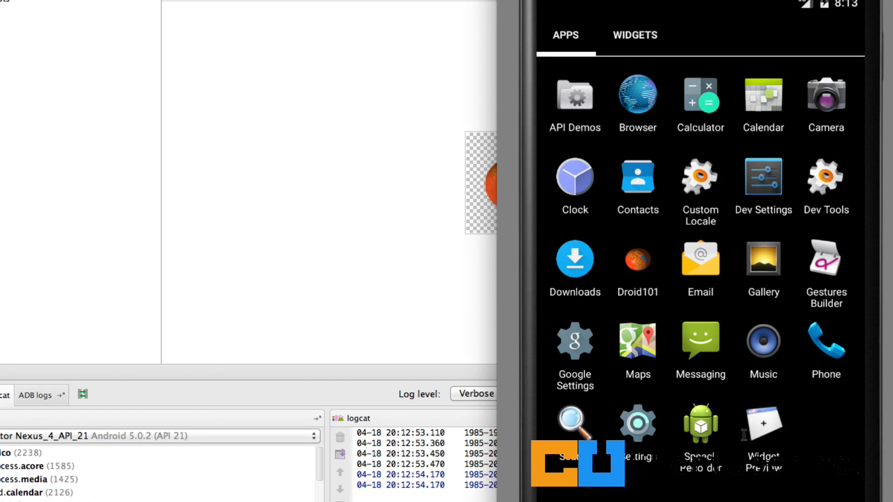
mouse_move(613, 258)
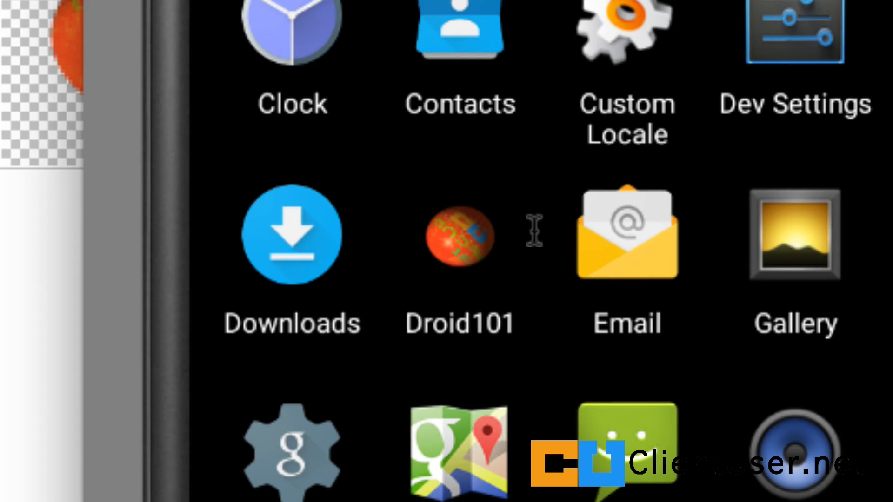
mouse_move(447, 285)
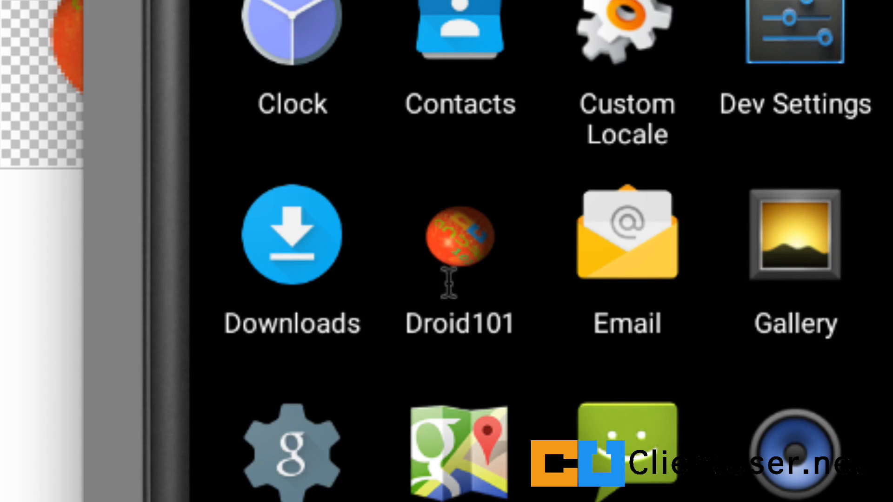
mouse_move(500, 234)
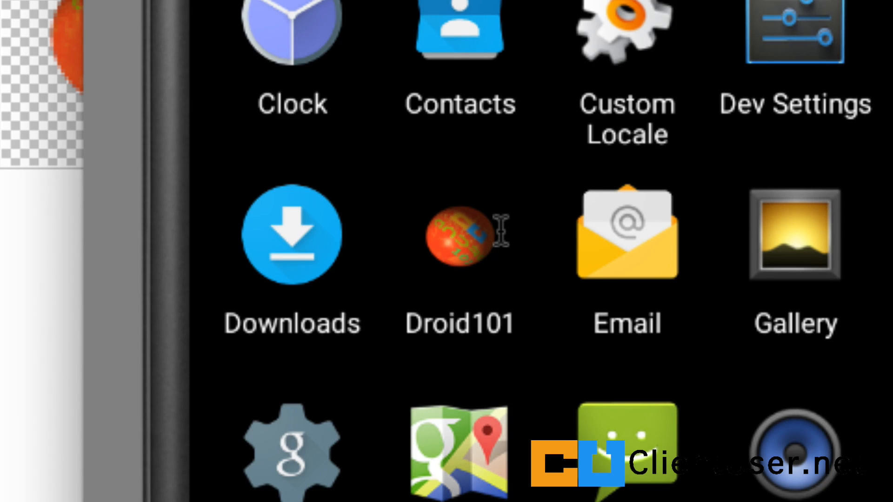
mouse_move(462, 248)
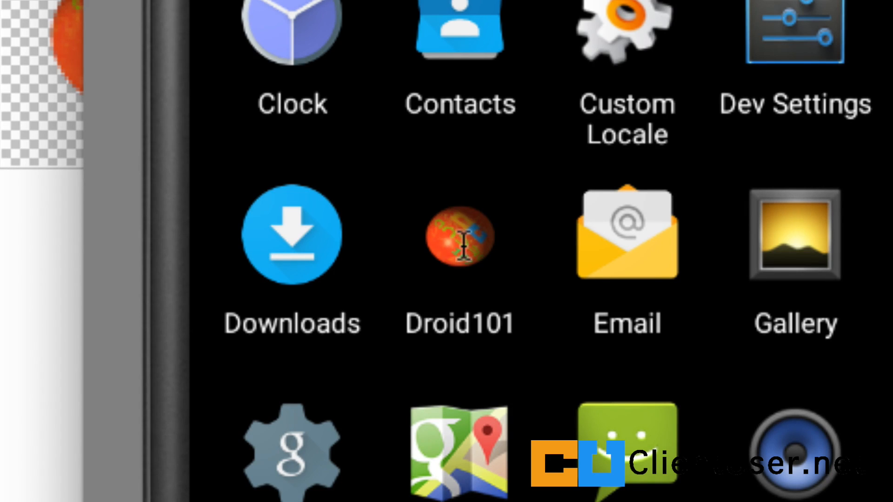
left_click(460, 235)
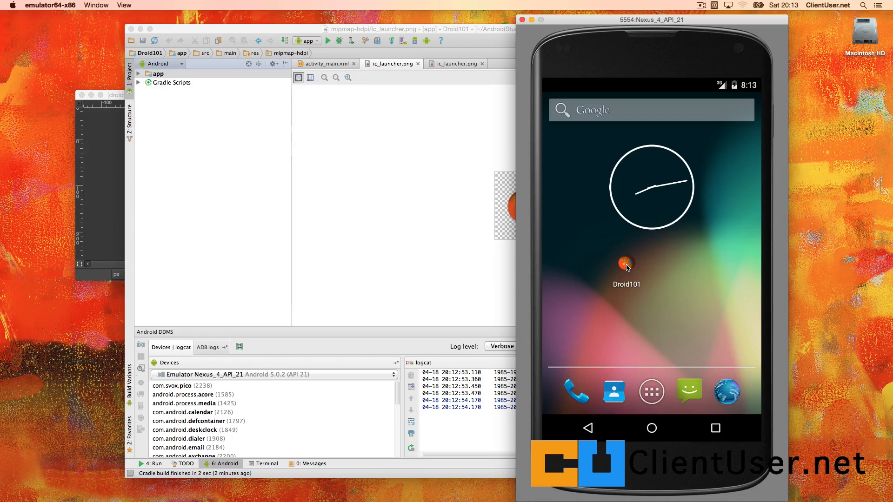
mouse_move(567, 291)
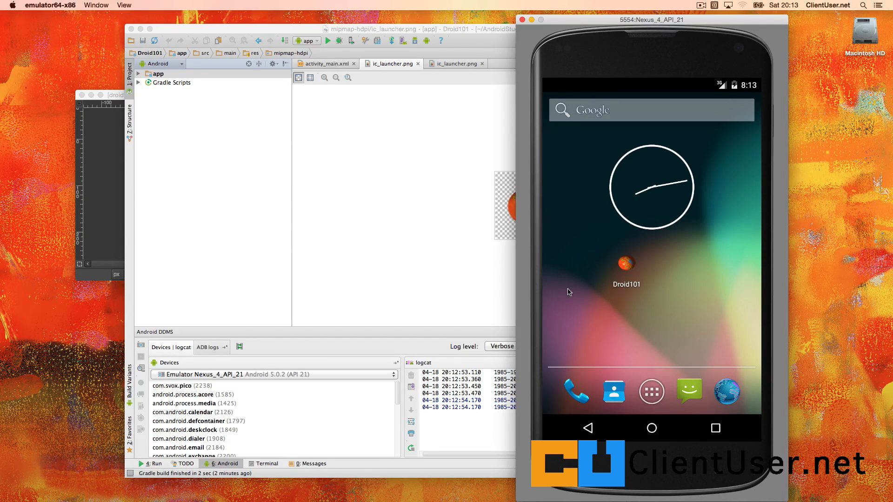
mouse_move(568, 292)
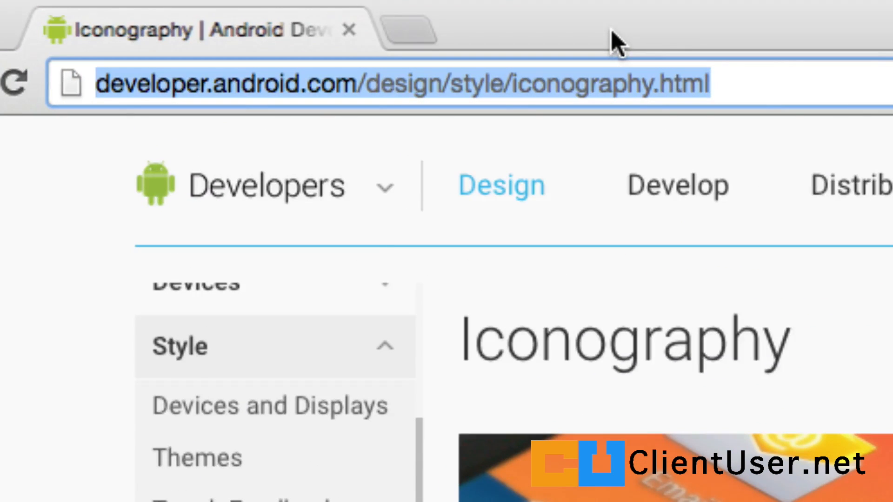
mouse_move(595, 63)
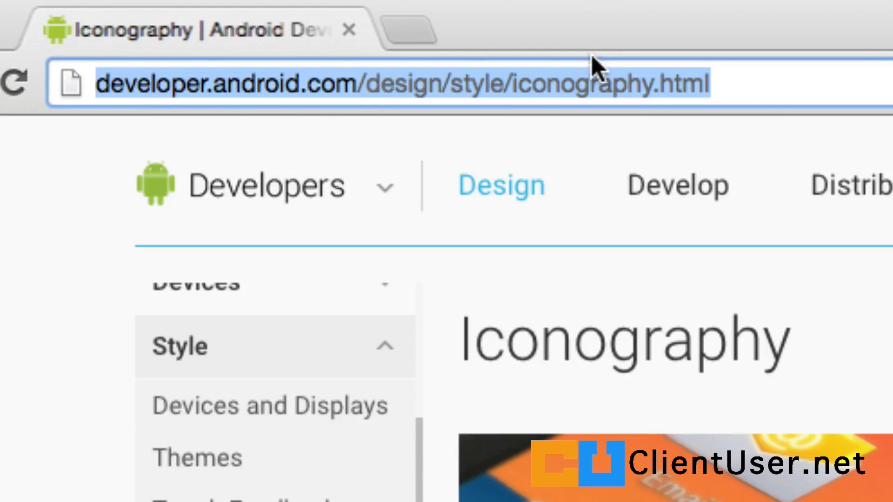
Step: Scroll the Iconography page down to the multiple pixel densities section
scroll("down", 3)
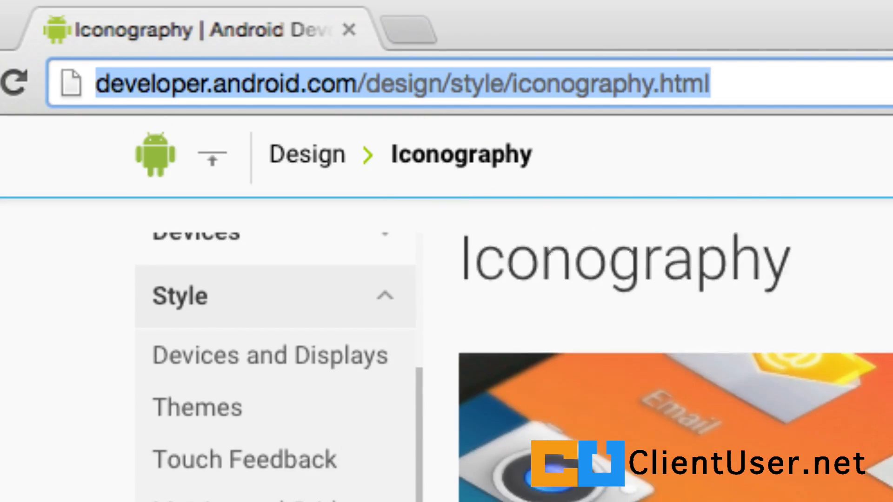
scroll("down", 3)
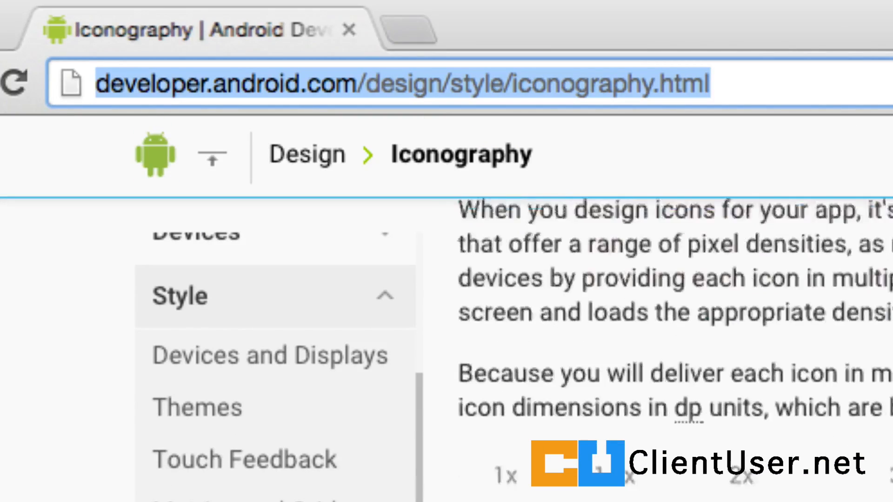
scroll("down", 3)
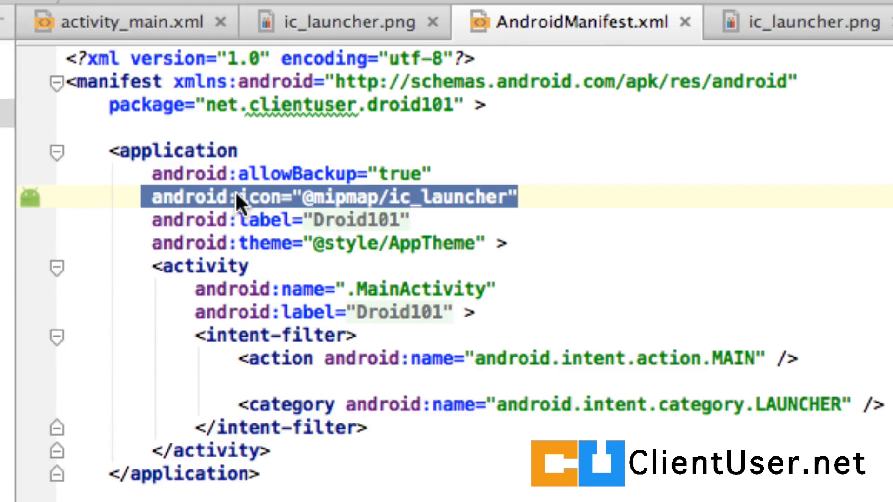
mouse_move(56, 154)
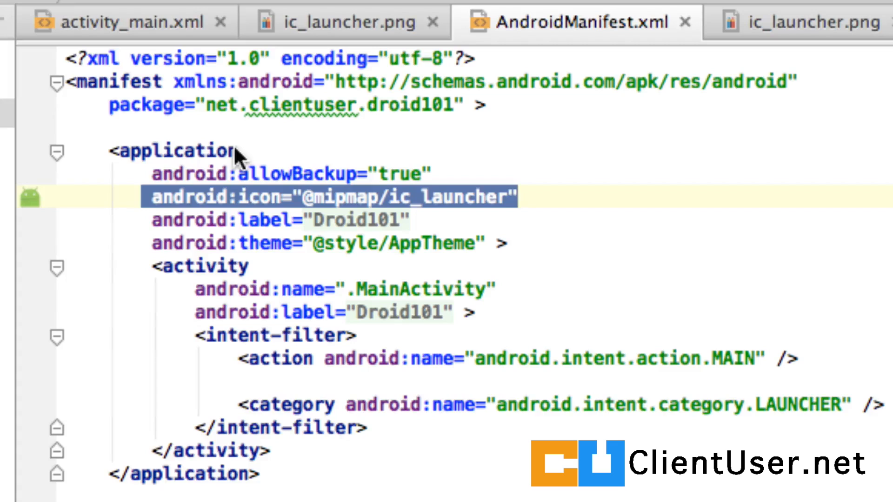
mouse_move(154, 475)
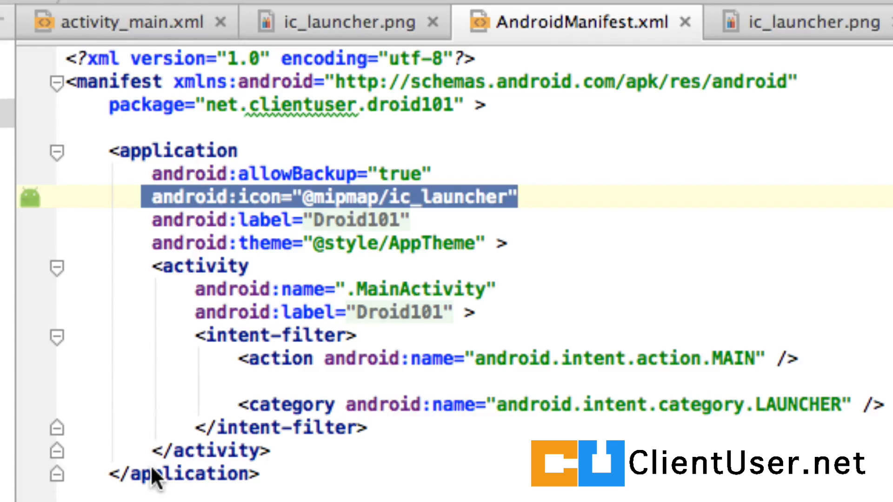
mouse_move(149, 272)
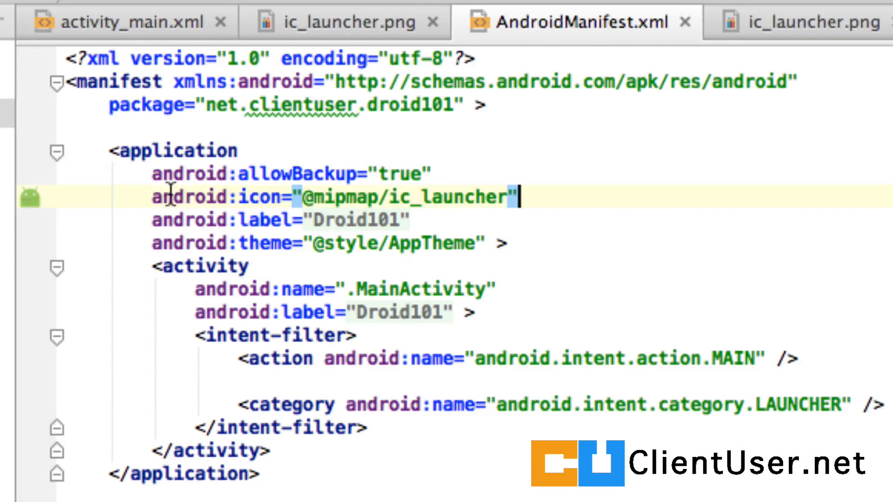
mouse_move(544, 196)
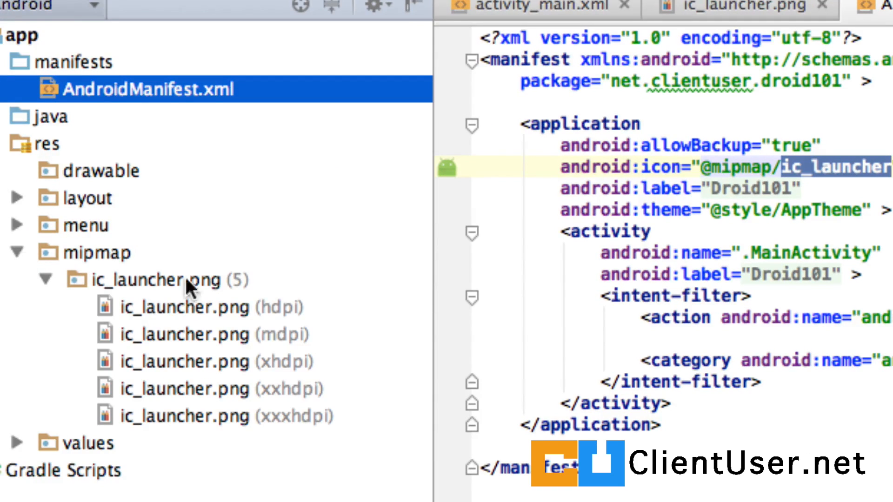
mouse_move(362, 221)
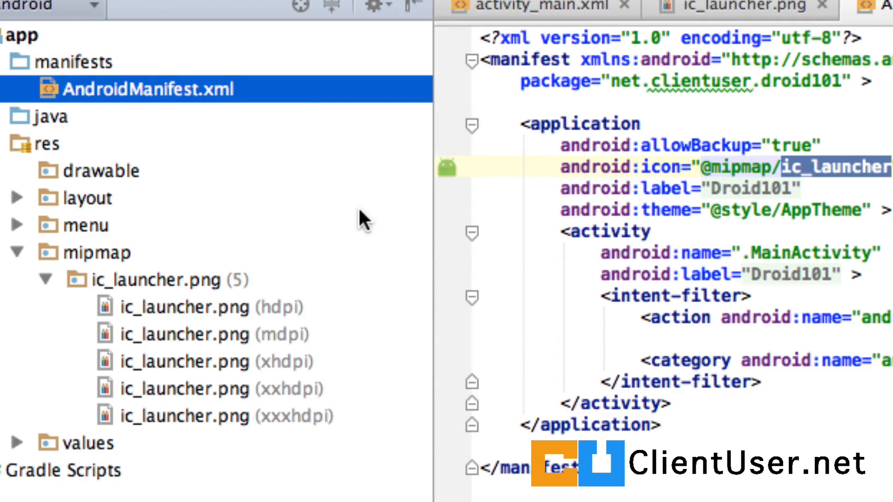